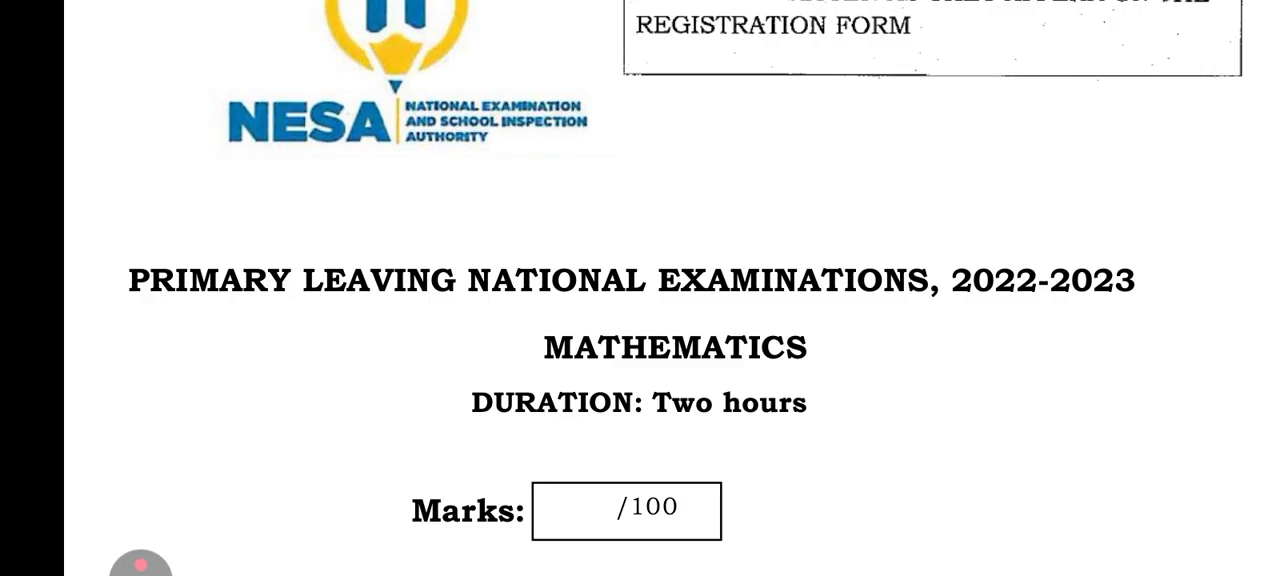
{"action": "scroll", "scroll_direction": "down", "scroll_amount": 3}
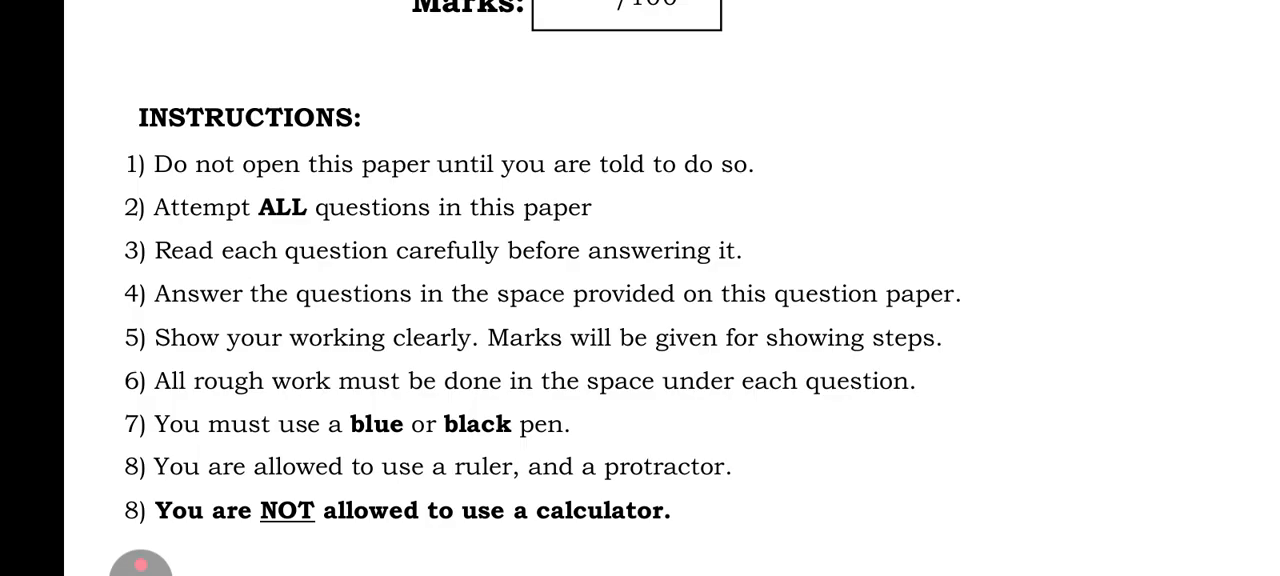
{"action": "scroll", "scroll_direction": "down", "scroll_amount": 3}
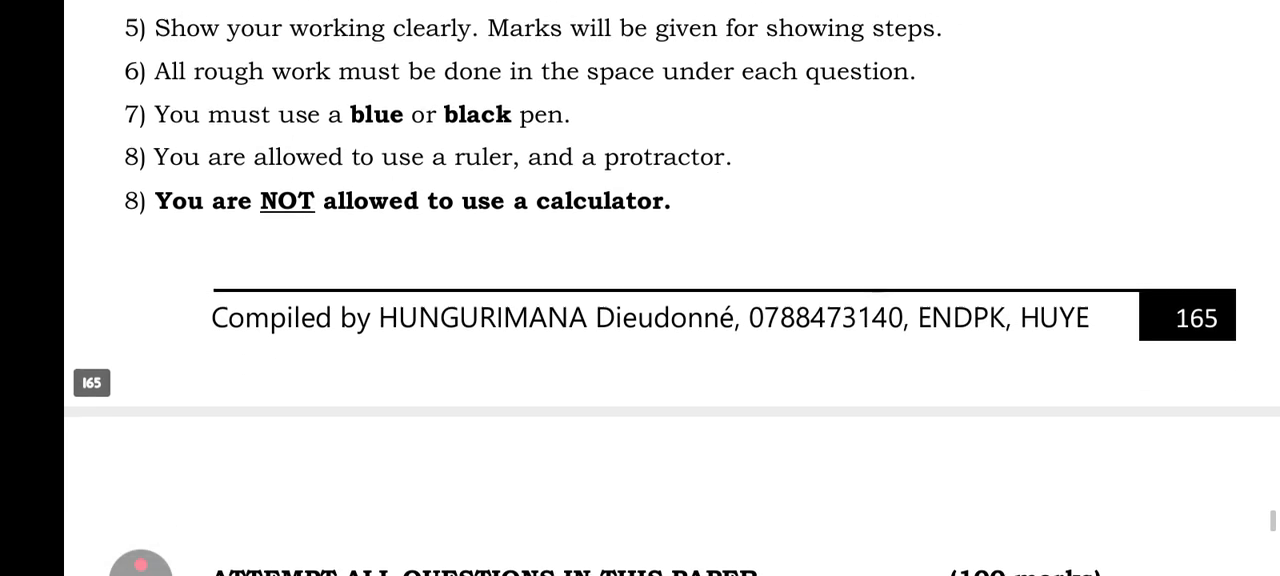
{"action": "scroll", "scroll_direction": "down", "scroll_amount": 3}
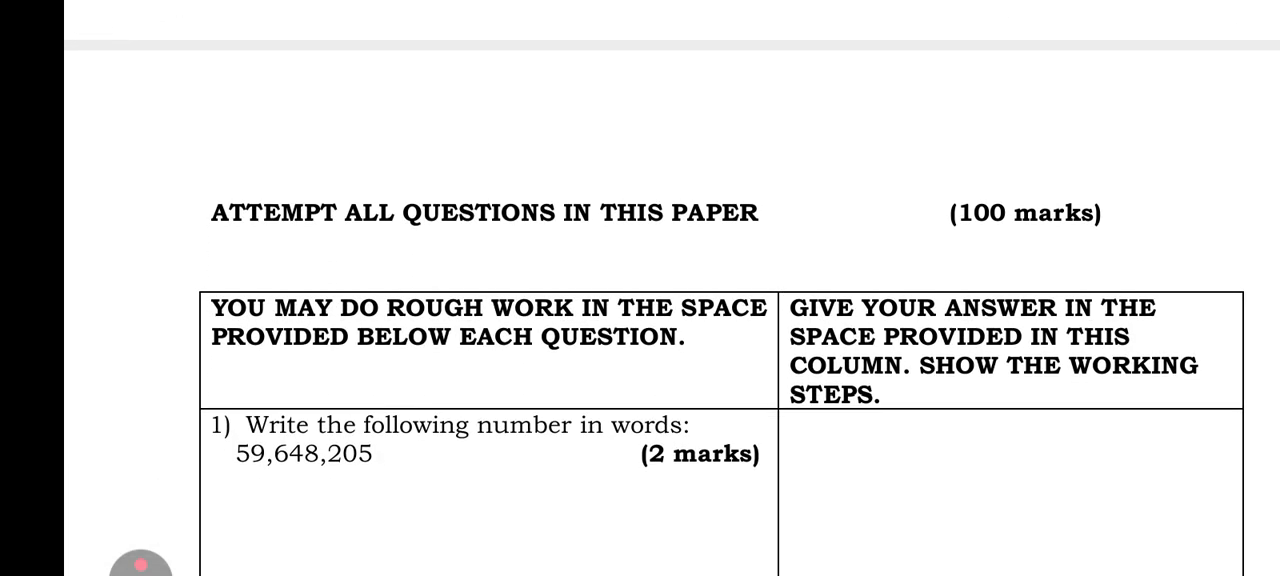
{"action": "scroll", "scroll_direction": "down", "scroll_amount": 3}
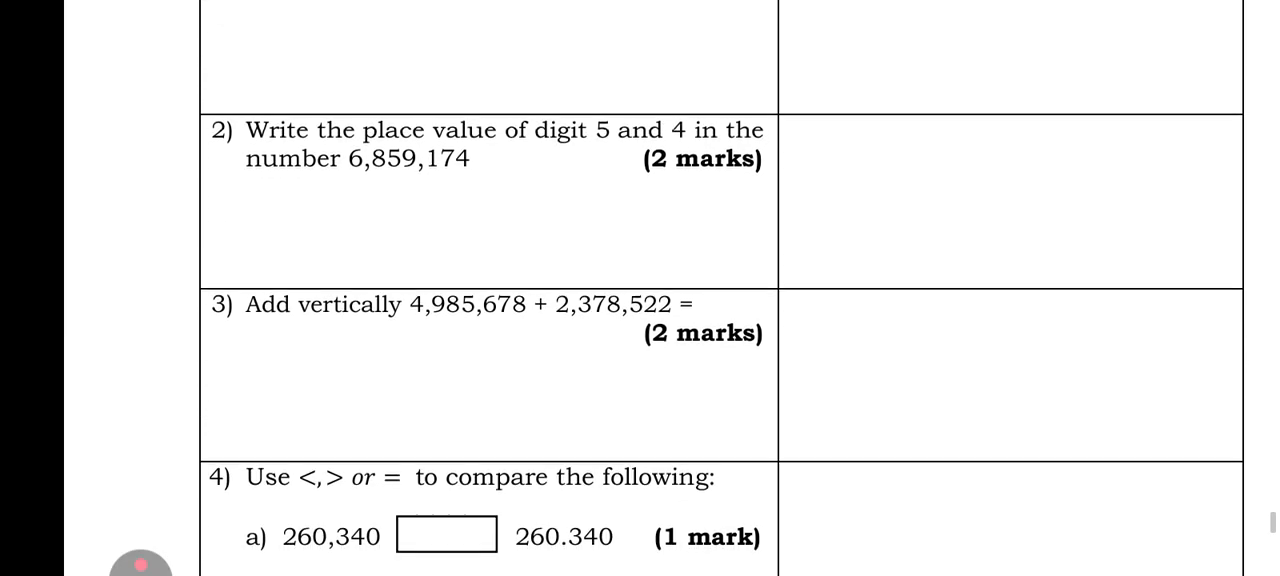
{"action": "scroll", "scroll_direction": "down", "scroll_amount": 3}
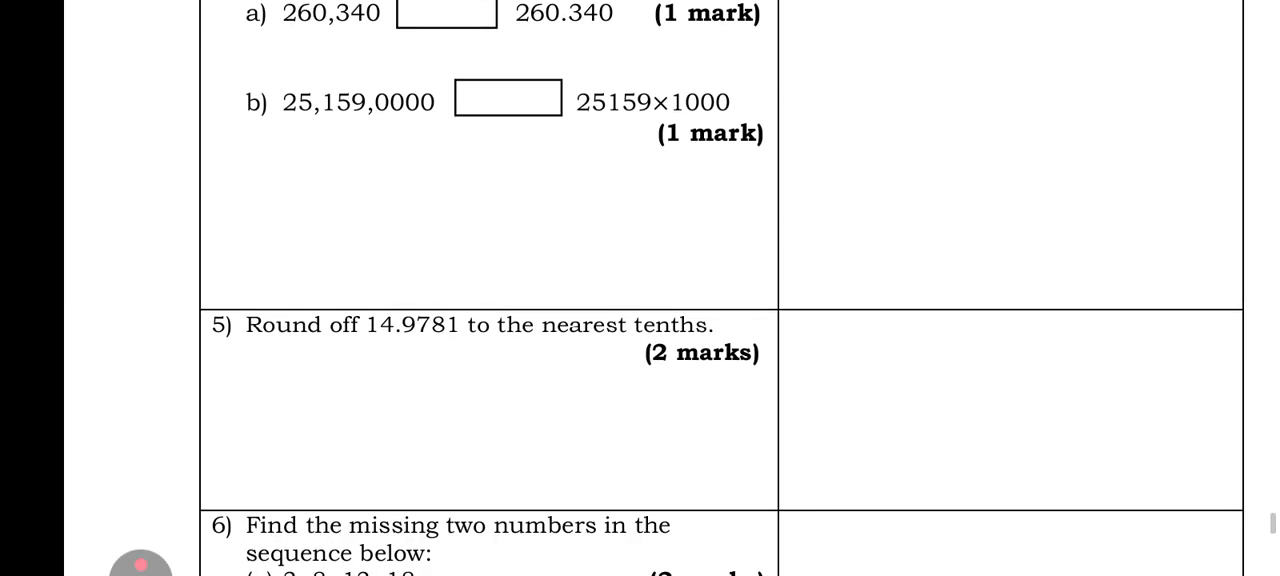
{"action": "scroll", "scroll_direction": "down", "scroll_amount": 3}
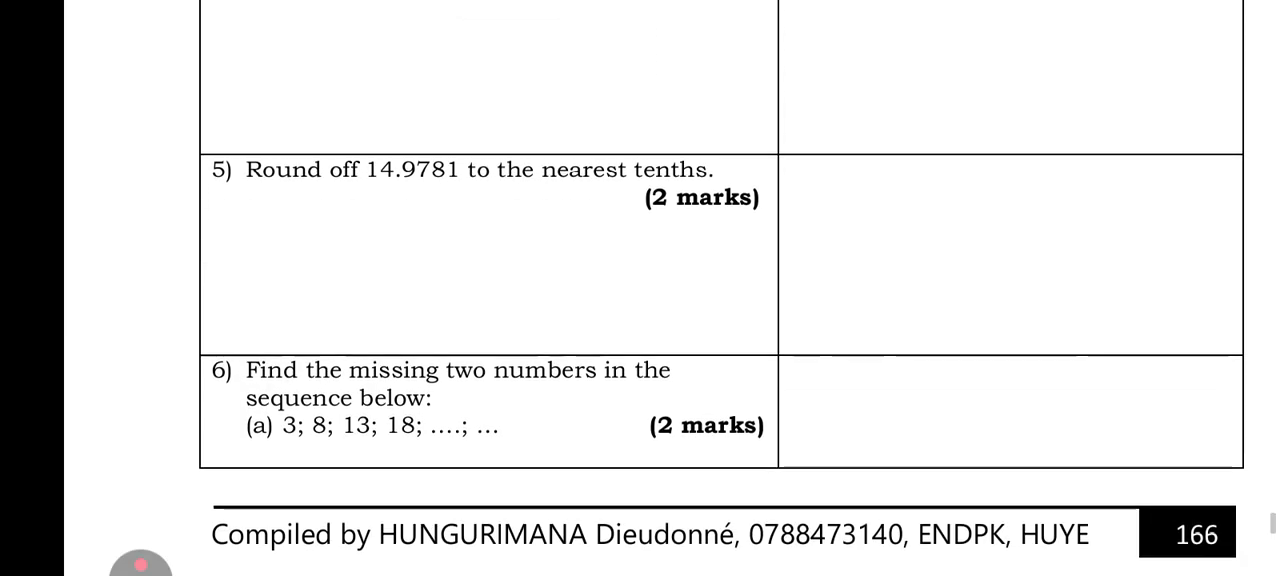
{"action": "scroll", "scroll_direction": "down", "scroll_amount": 3}
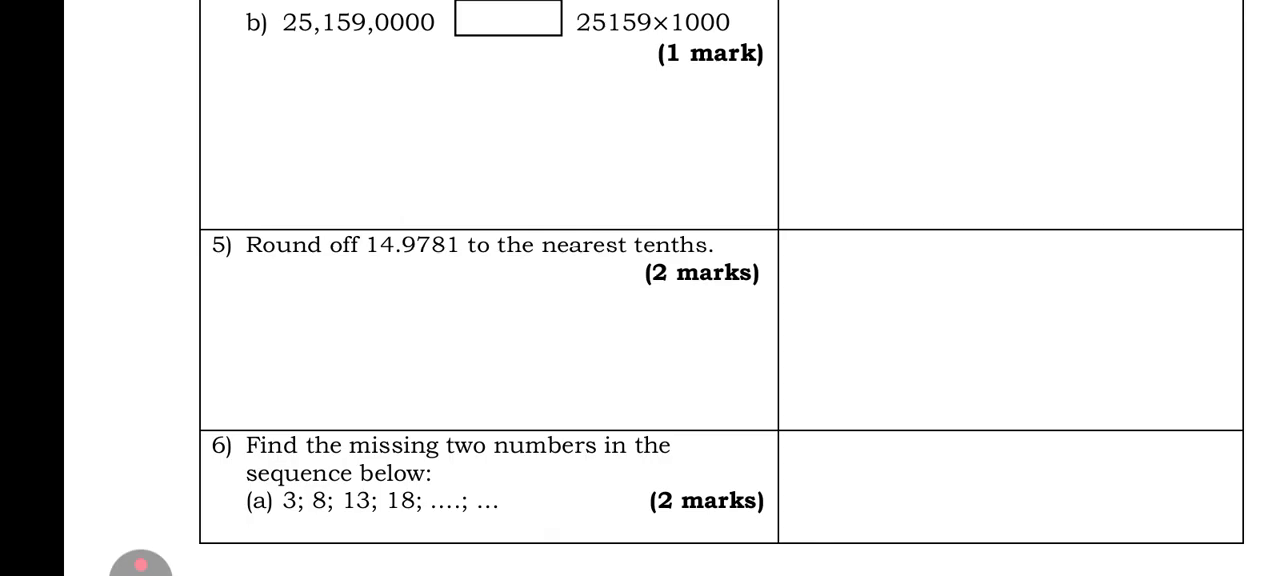
{"action": "scroll", "scroll_direction": "down", "scroll_amount": 3}
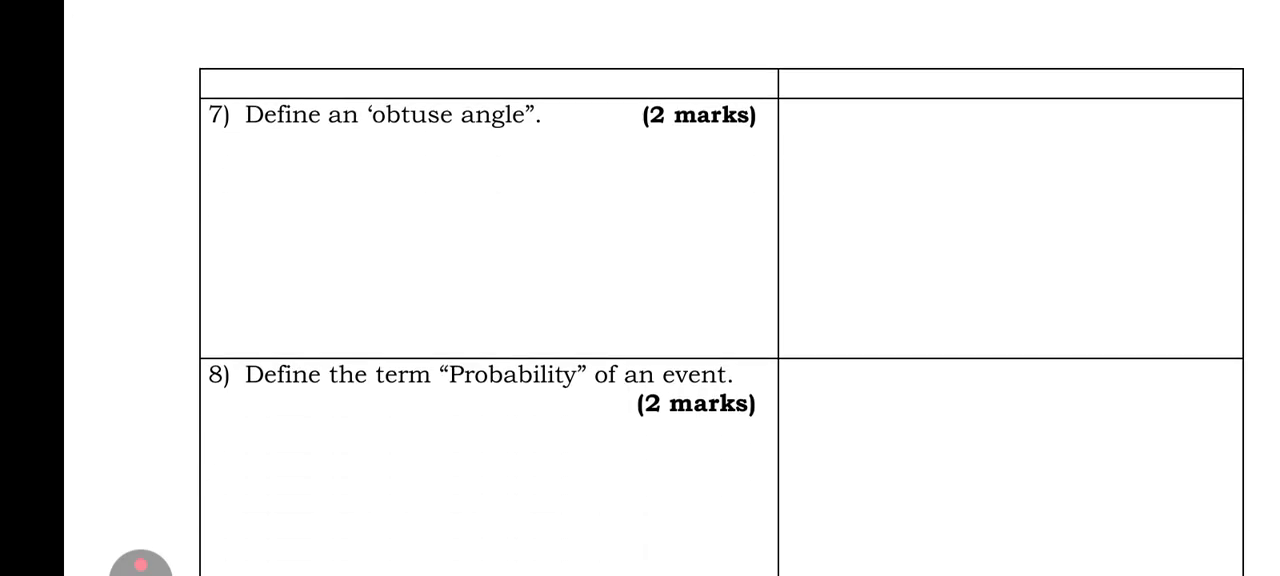
{"action": "scroll", "scroll_direction": "down", "scroll_amount": 3}
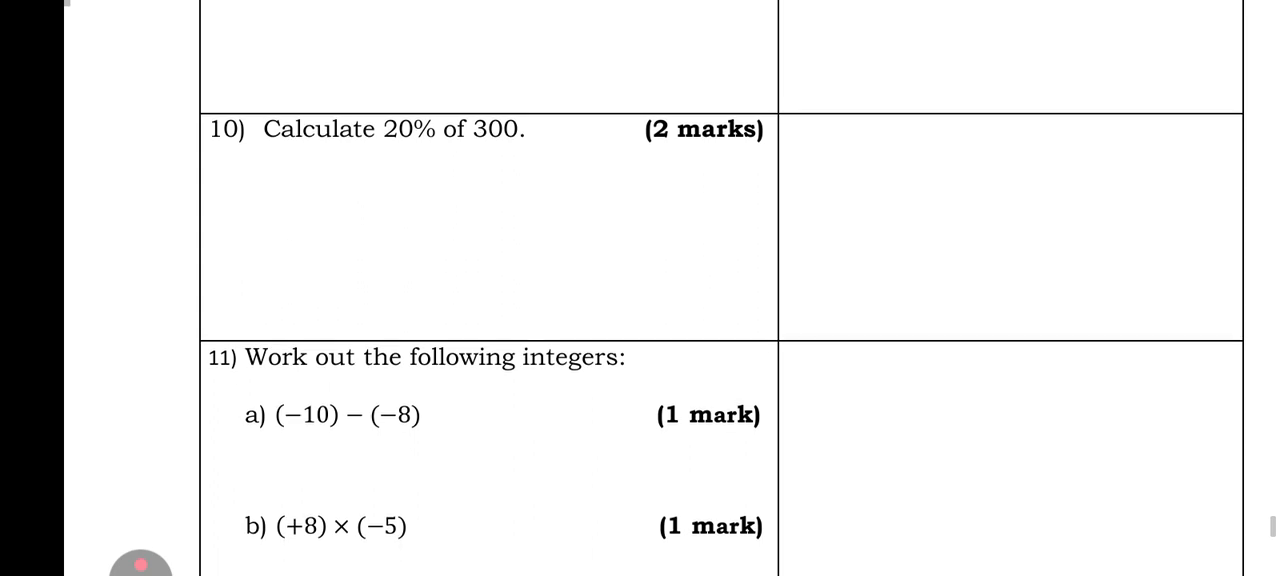
{"action": "scroll", "scroll_direction": "down", "scroll_amount": 3}
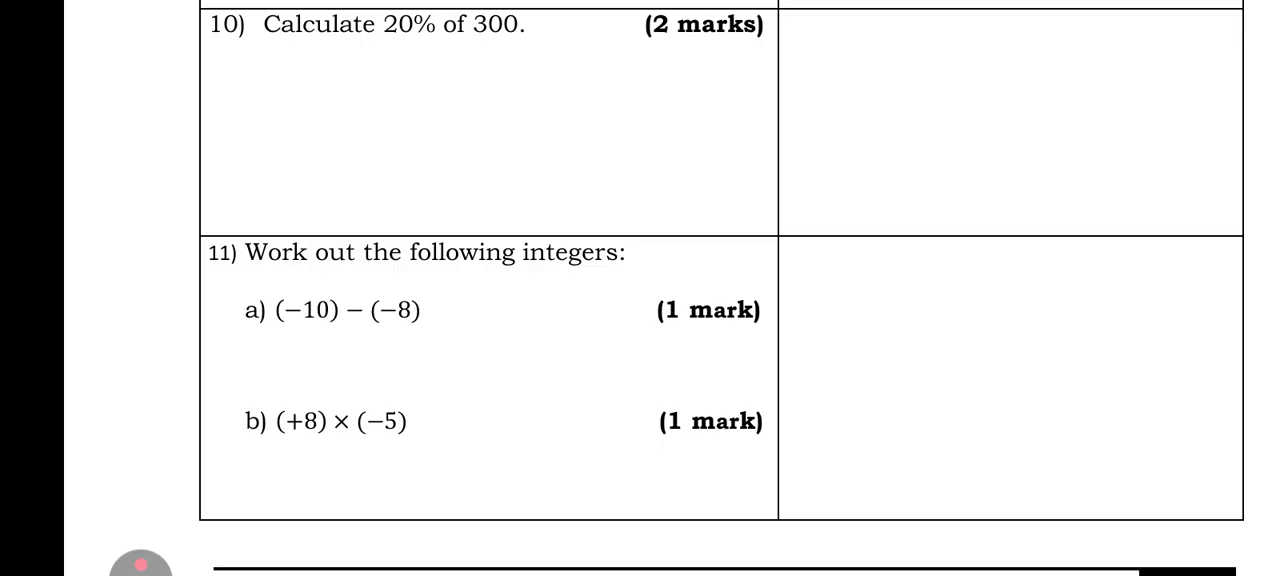
{"action": "scroll", "scroll_direction": "down", "scroll_amount": 3}
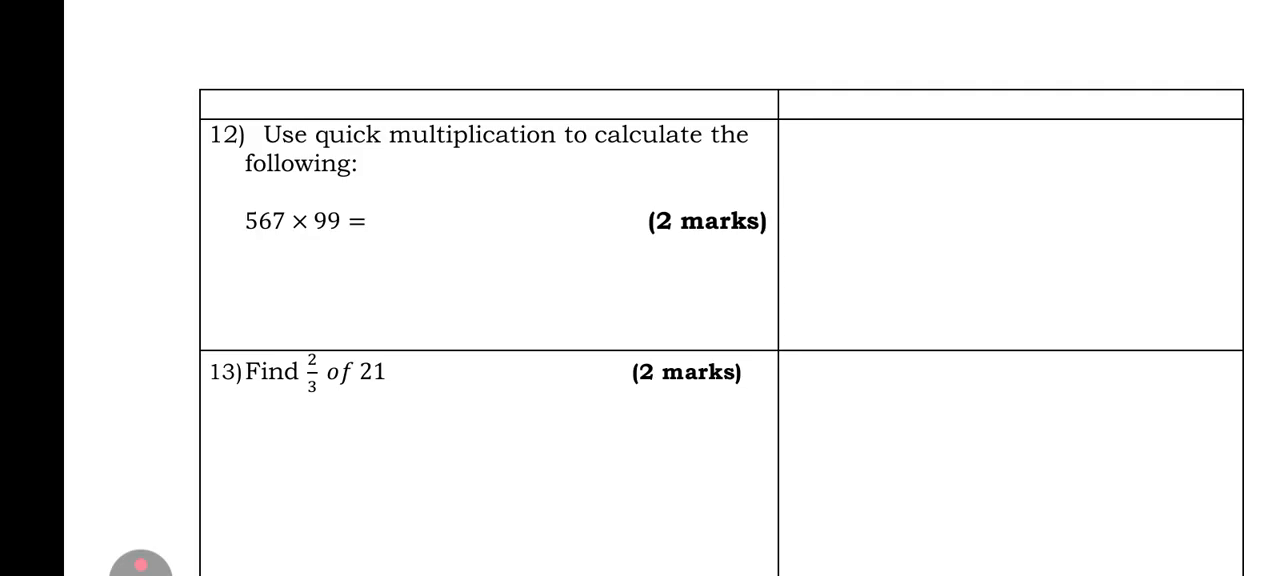
{"action": "scroll", "scroll_direction": "down", "scroll_amount": 3}
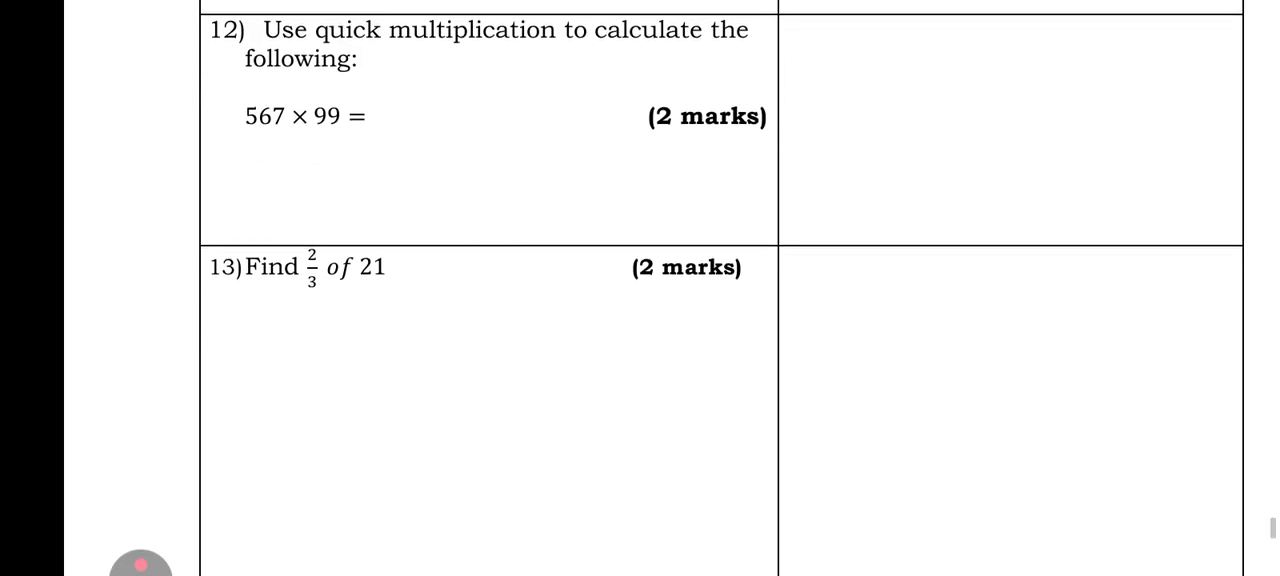
{"action": "scroll", "scroll_direction": "down", "scroll_amount": 3}
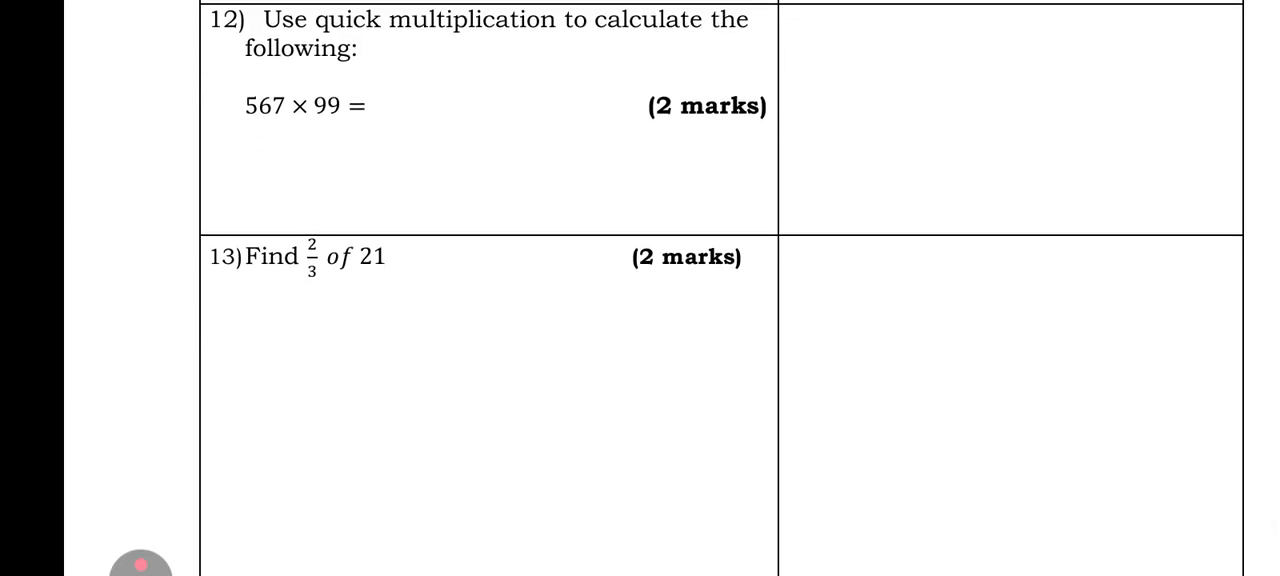
{"action": "scroll", "scroll_direction": "down", "scroll_amount": 3}
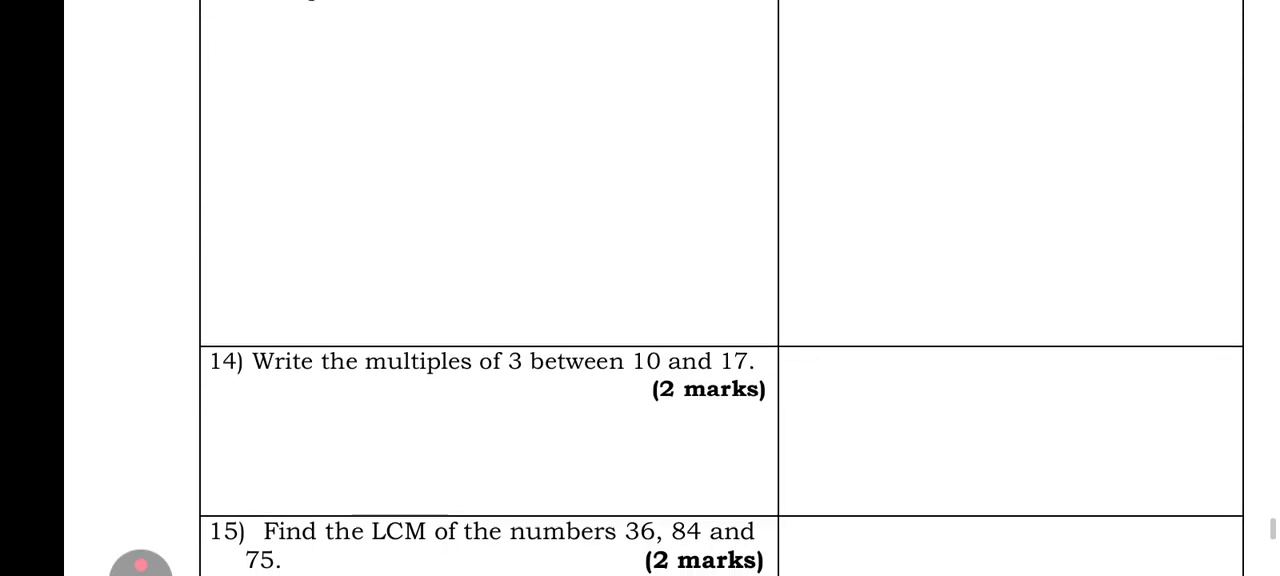
{"action": "scroll", "scroll_direction": "down", "scroll_amount": 3}
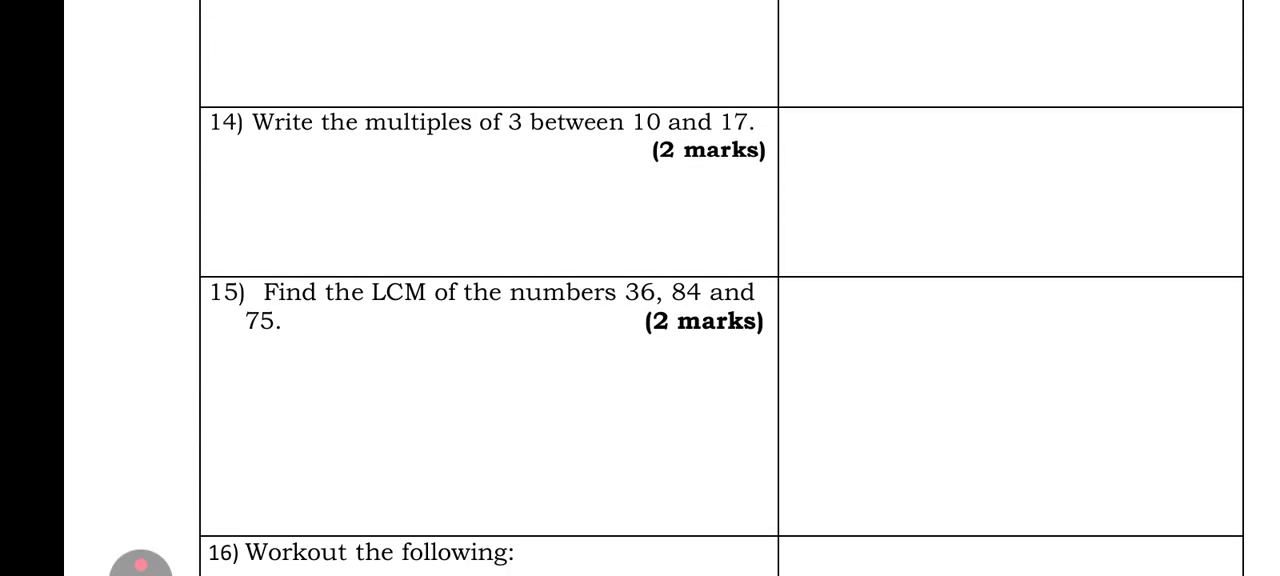
{"action": "scroll", "scroll_direction": "down", "scroll_amount": 3}
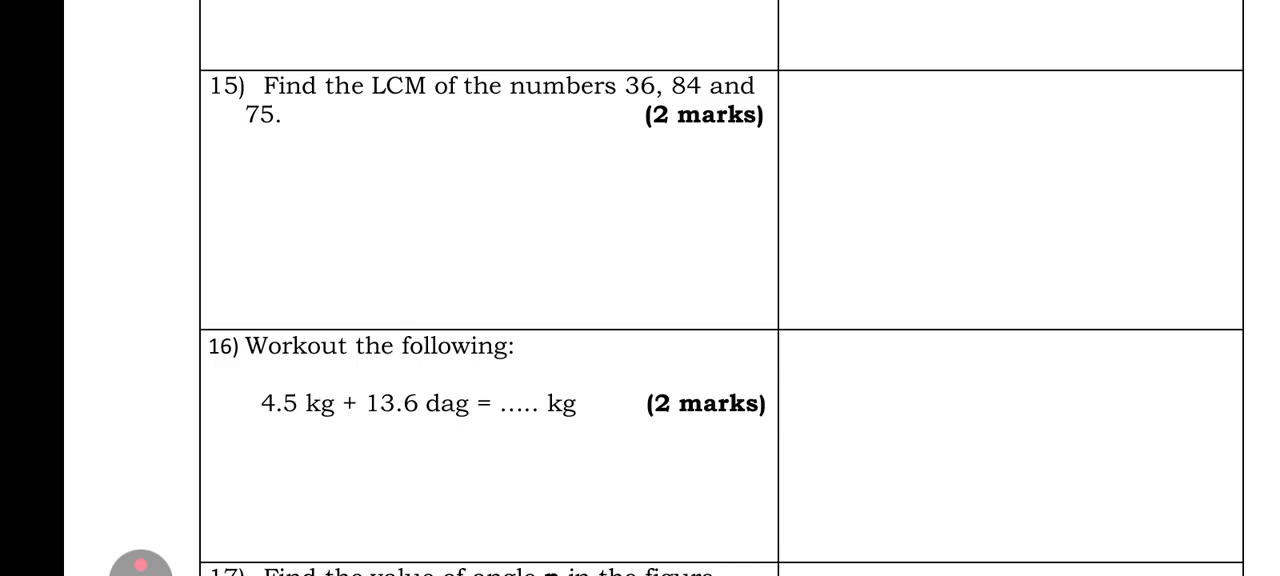
{"action": "scroll", "scroll_direction": "down", "scroll_amount": 3}
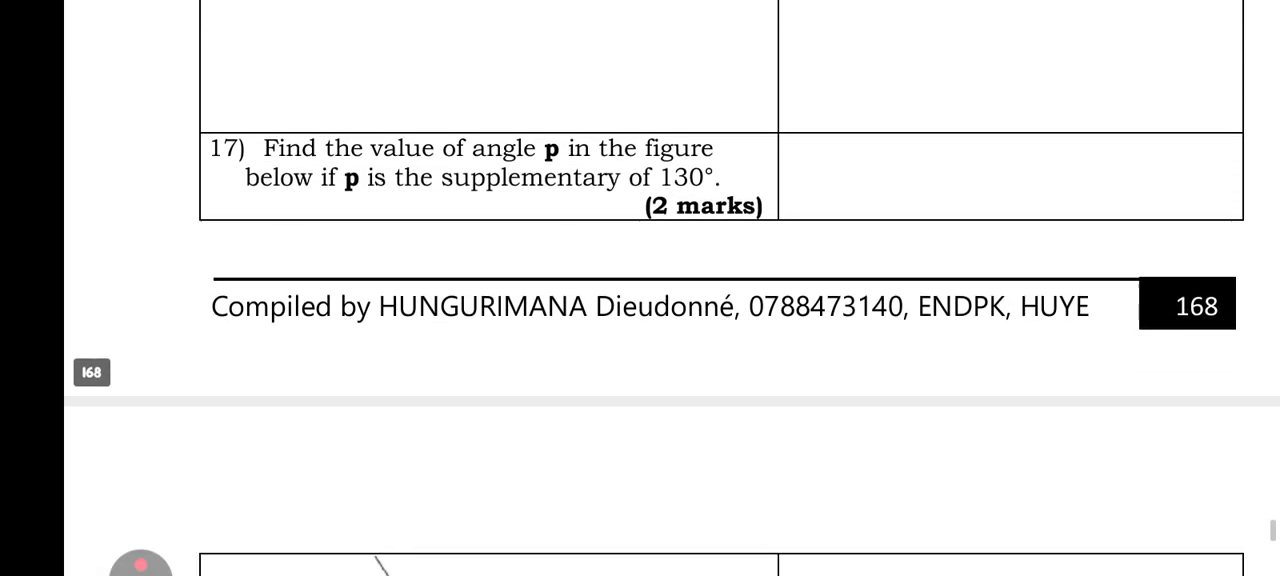
{"action": "scroll", "scroll_direction": "down", "scroll_amount": 3}
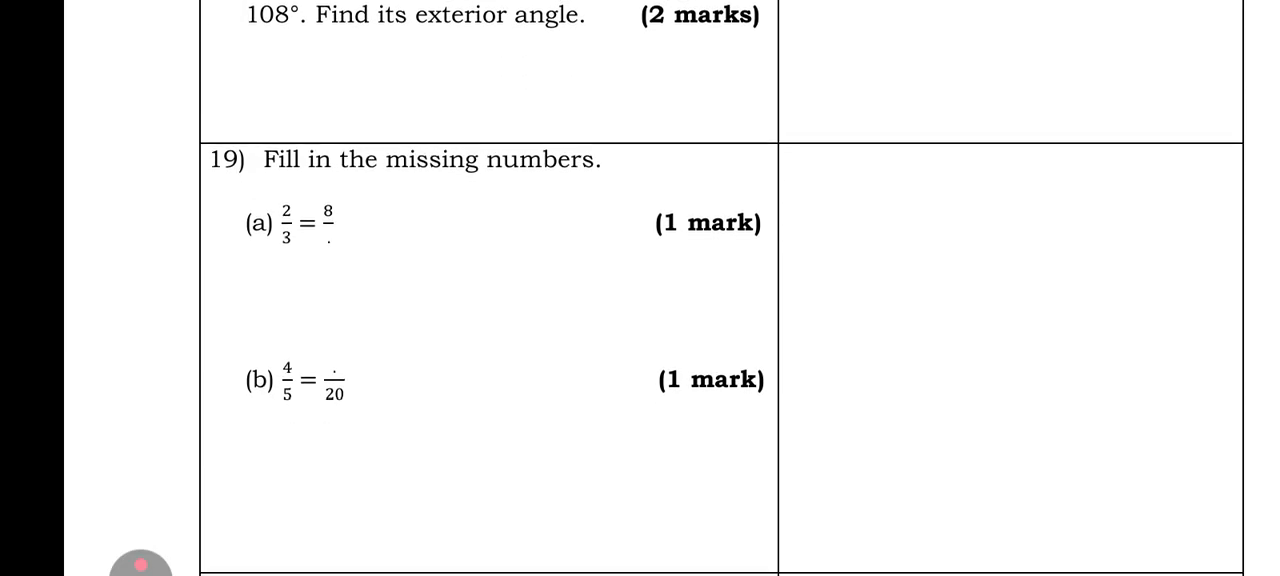
{"action": "scroll", "scroll_direction": "down", "scroll_amount": 3}
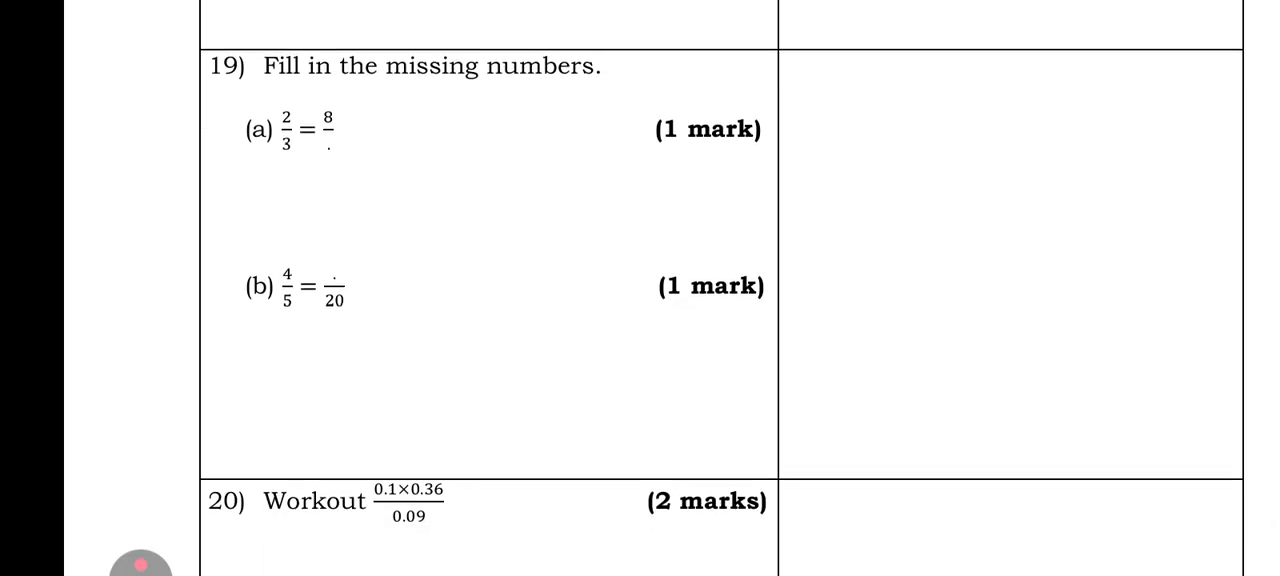
{"action": "scroll", "scroll_direction": "down", "scroll_amount": 3}
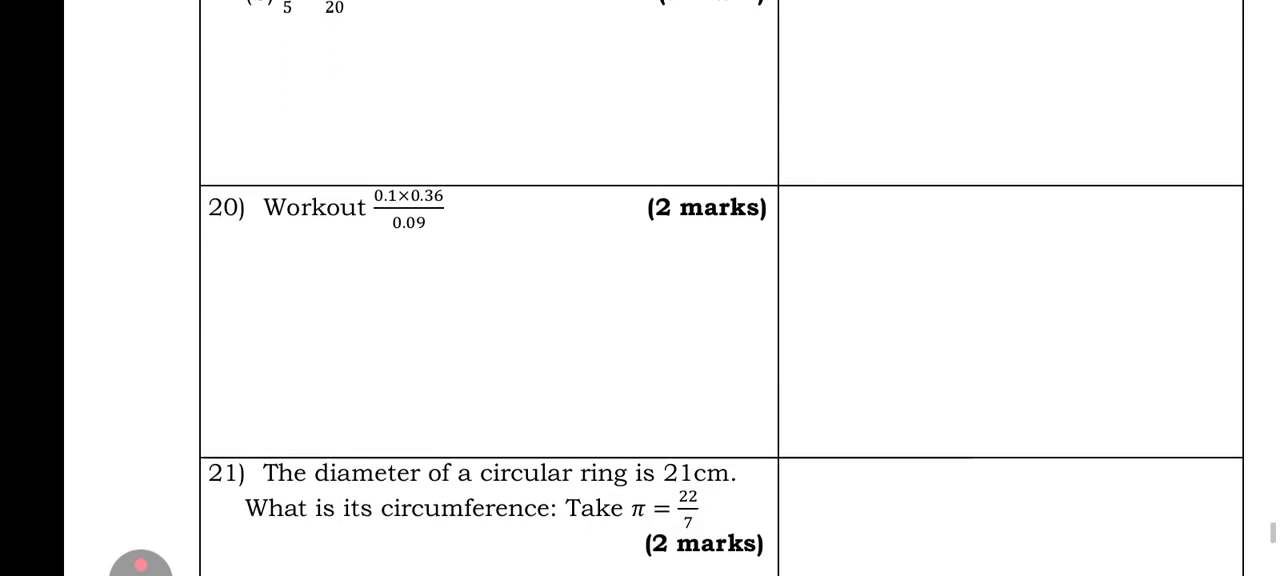
{"action": "scroll", "scroll_direction": "down", "scroll_amount": 3}
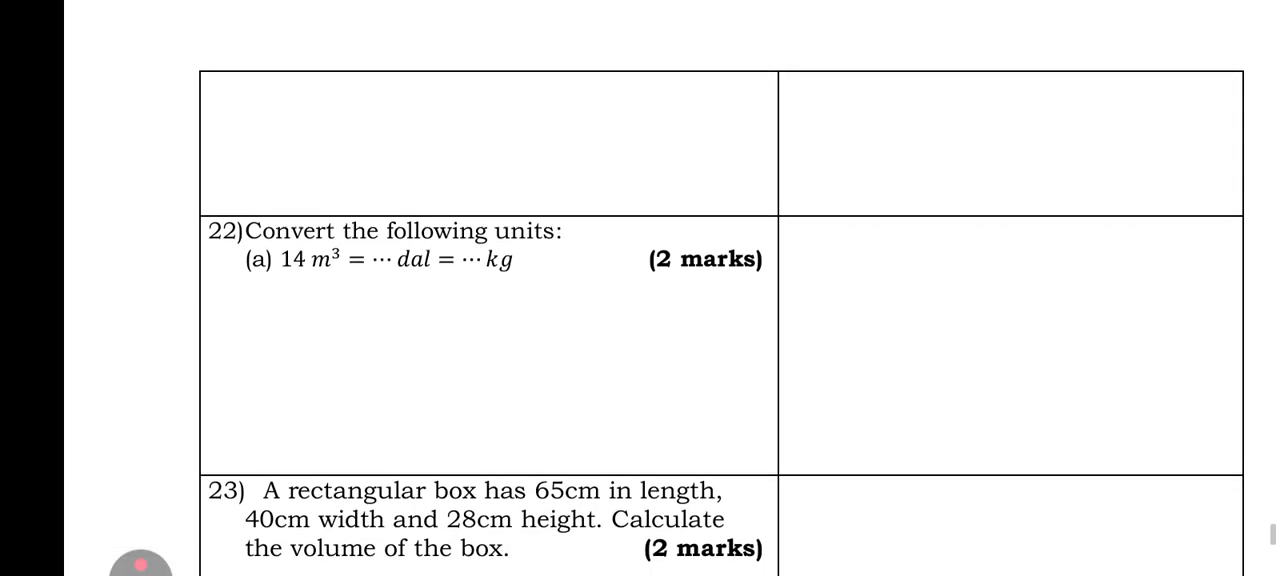
{"action": "scroll", "scroll_direction": "down", "scroll_amount": 3}
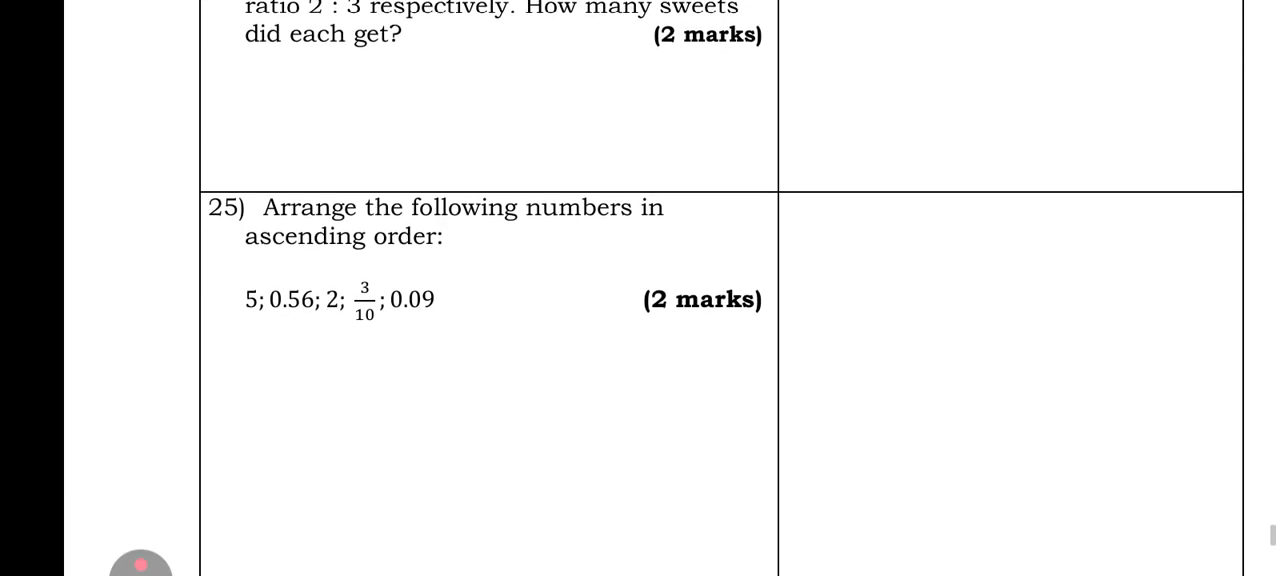
{"action": "scroll", "scroll_direction": "down", "scroll_amount": 3}
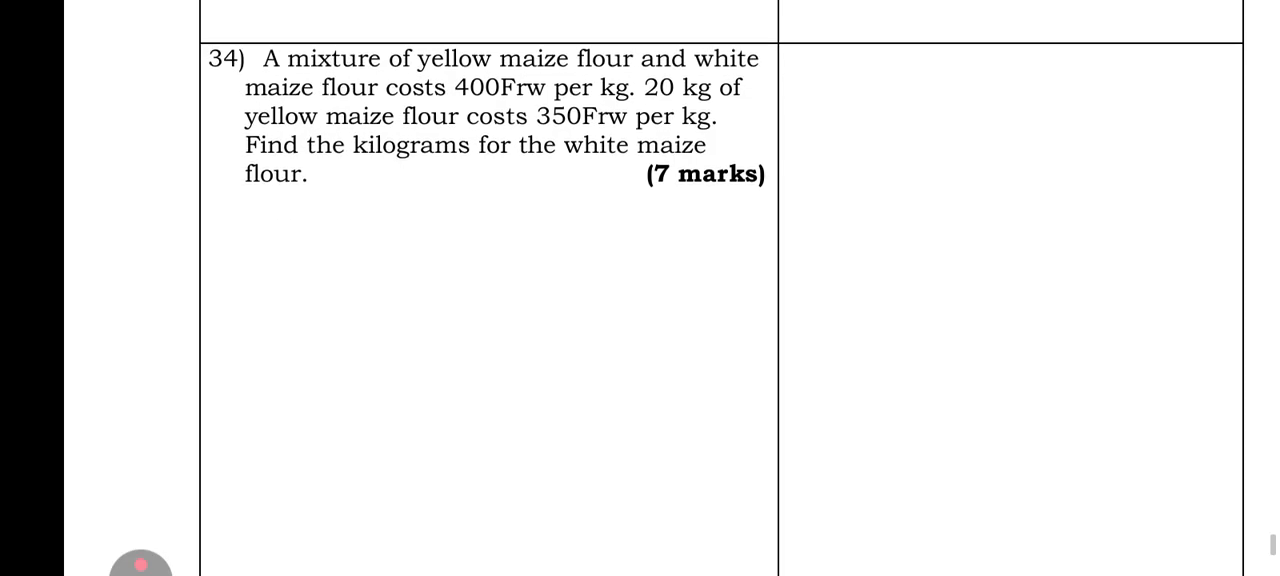
{"action": "scroll", "scroll_direction": "down", "scroll_amount": 3}
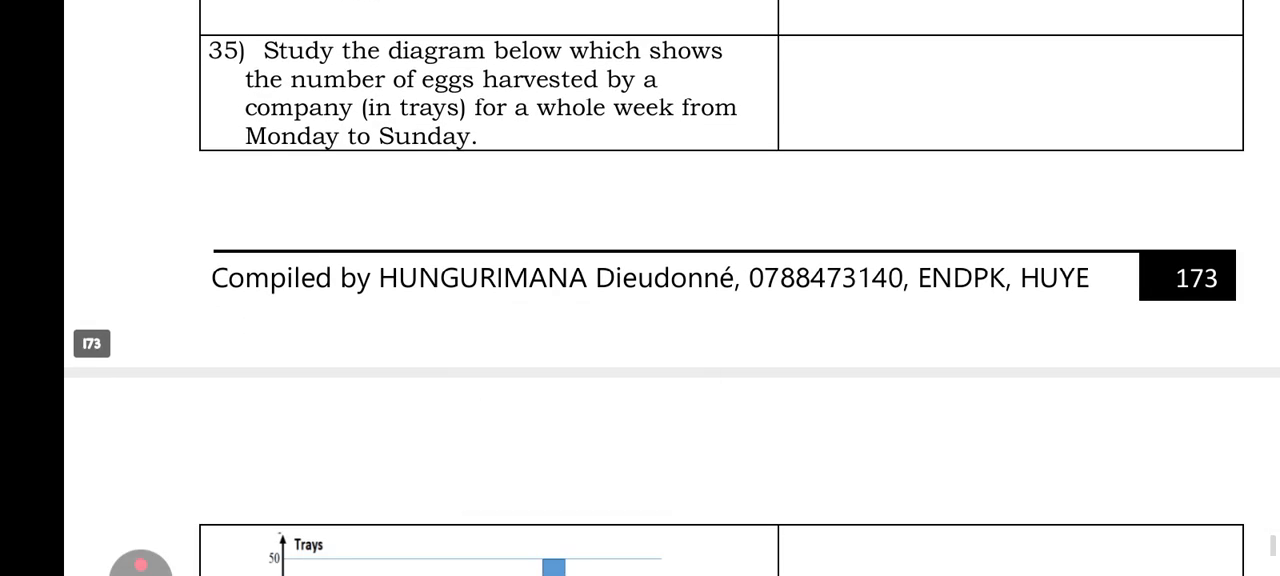
{"action": "scroll", "scroll_direction": "down", "scroll_amount": 3}
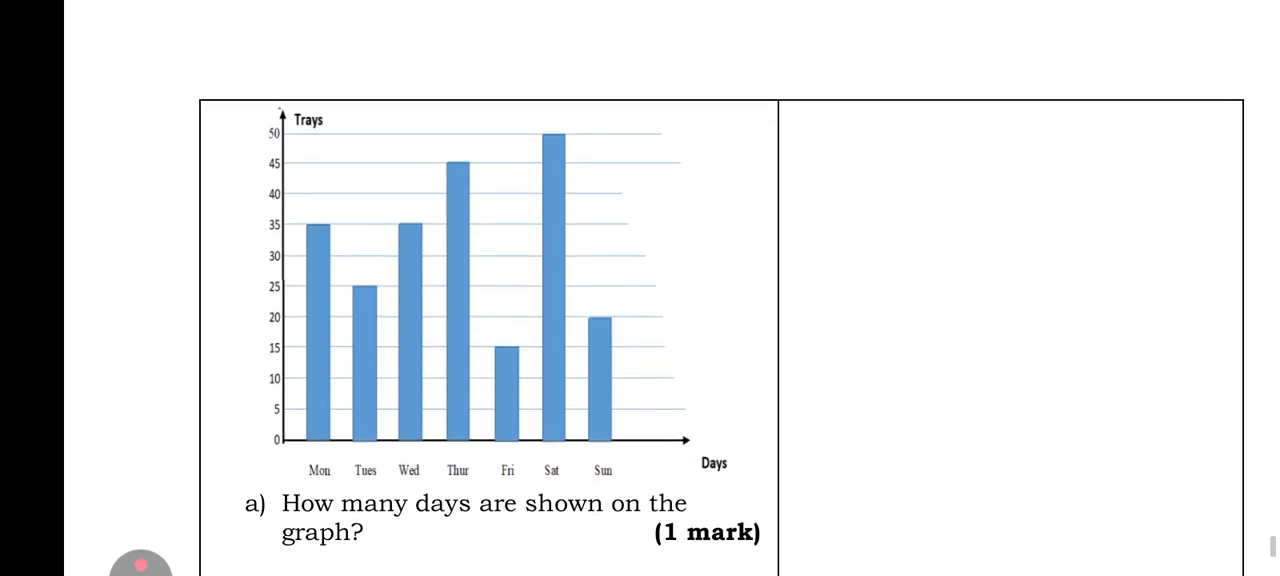
{"action": "scroll", "scroll_direction": "down", "scroll_amount": 3}
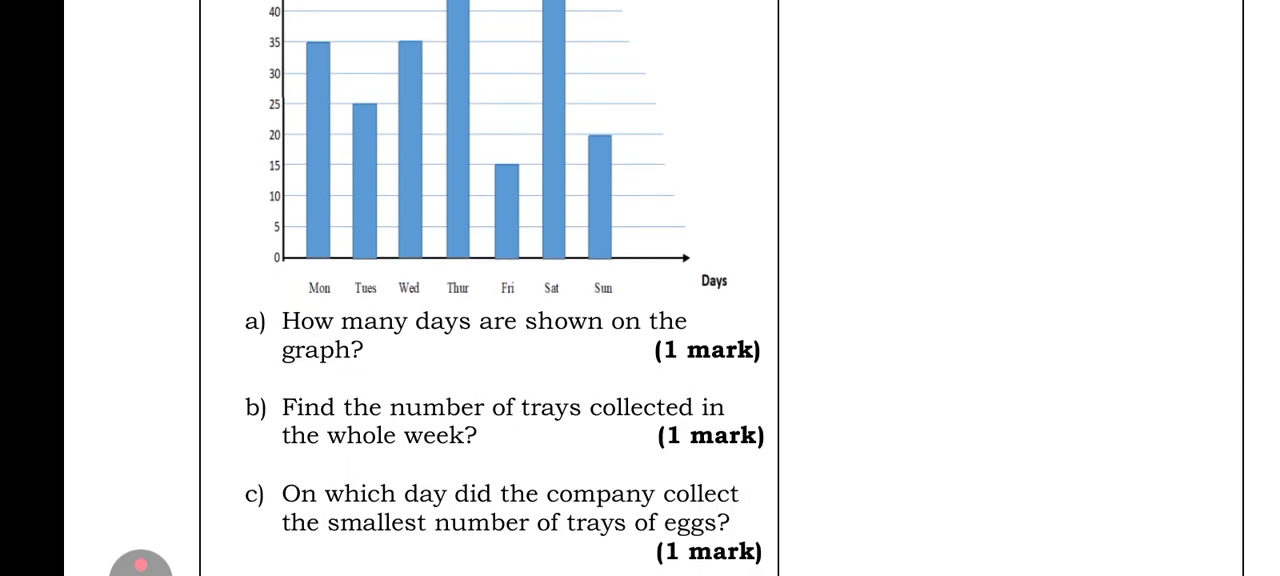
{"action": "scroll", "scroll_direction": "down", "scroll_amount": 3}
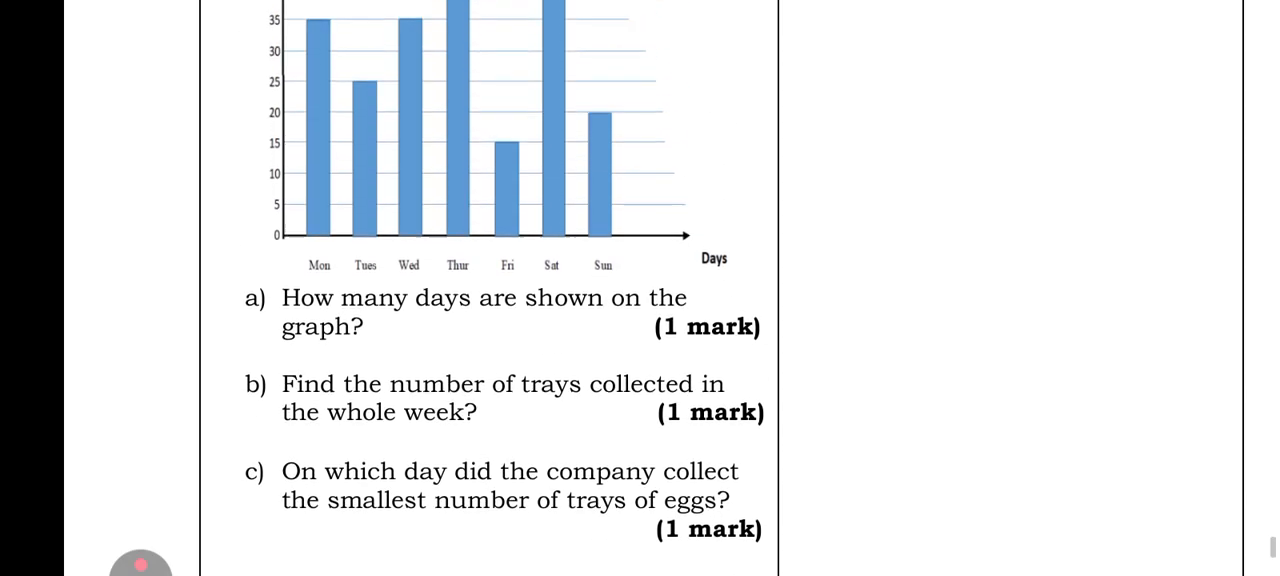
{"action": "scroll", "scroll_direction": "down", "scroll_amount": 3}
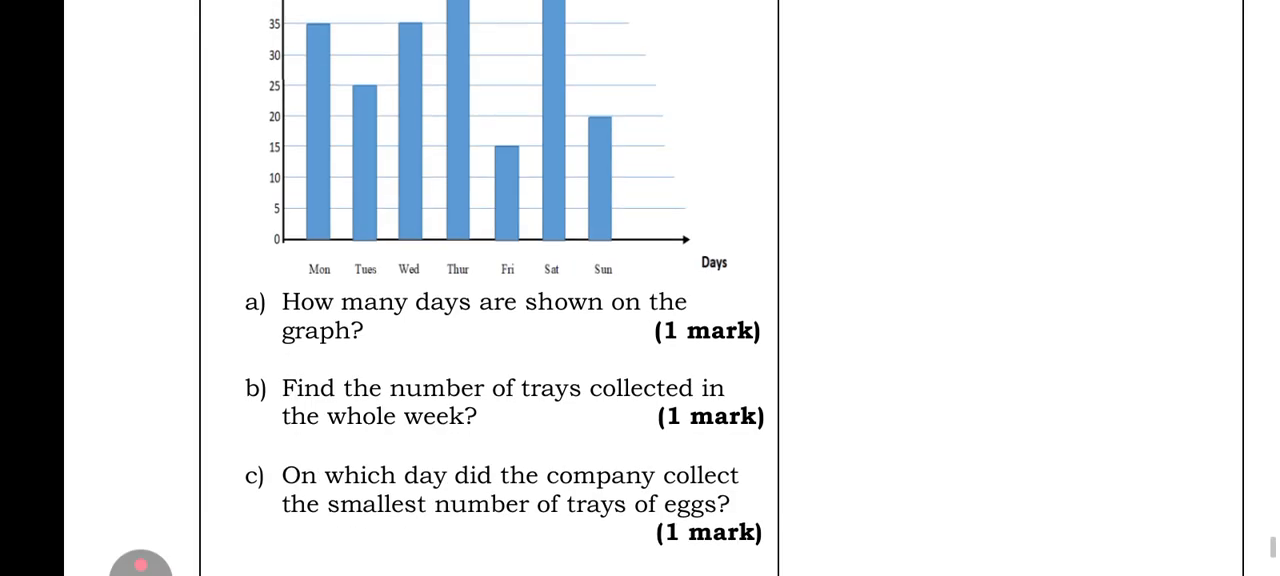
{"action": "scroll", "scroll_direction": "down", "scroll_amount": 3}
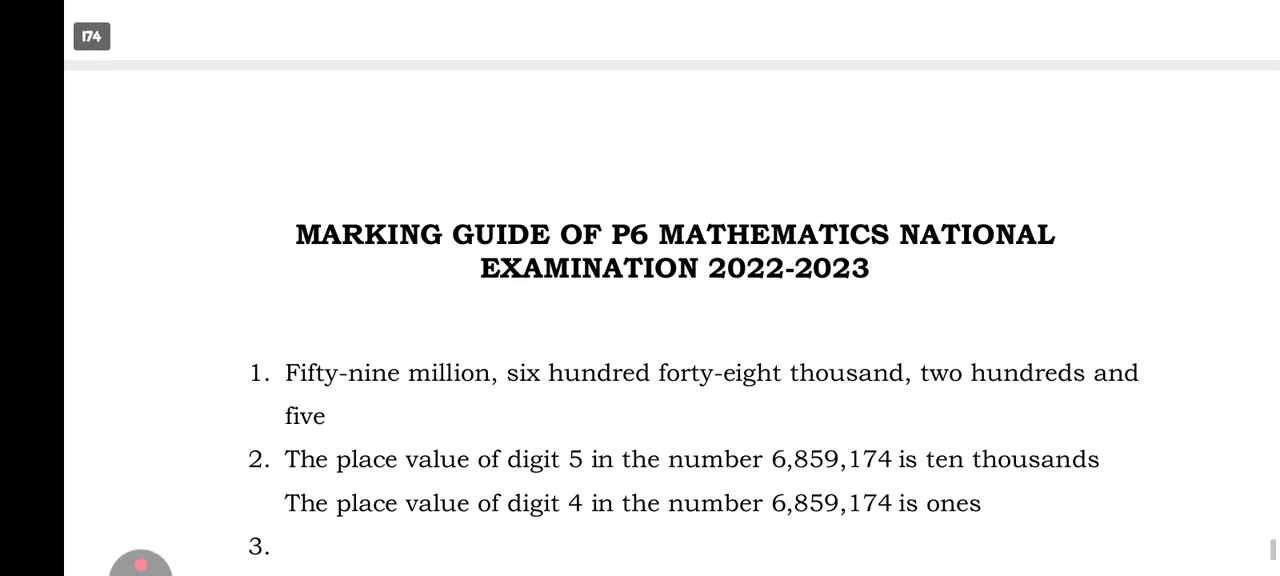
{"action": "scroll", "scroll_direction": "down", "scroll_amount": 3}
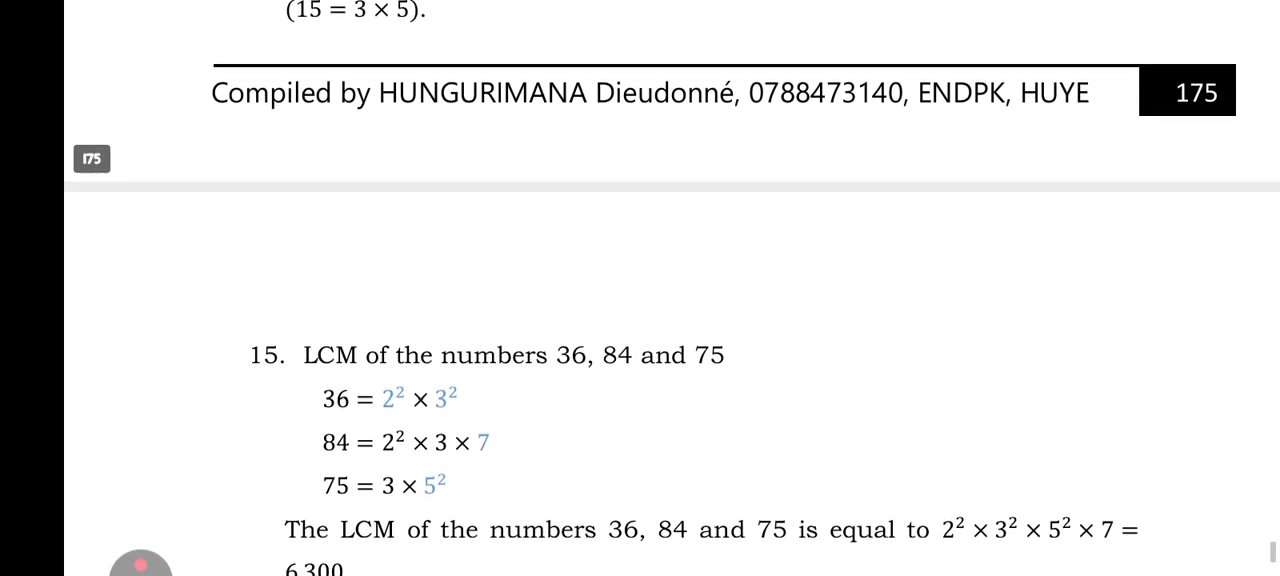
{"action": "scroll", "scroll_direction": "down", "scroll_amount": 3}
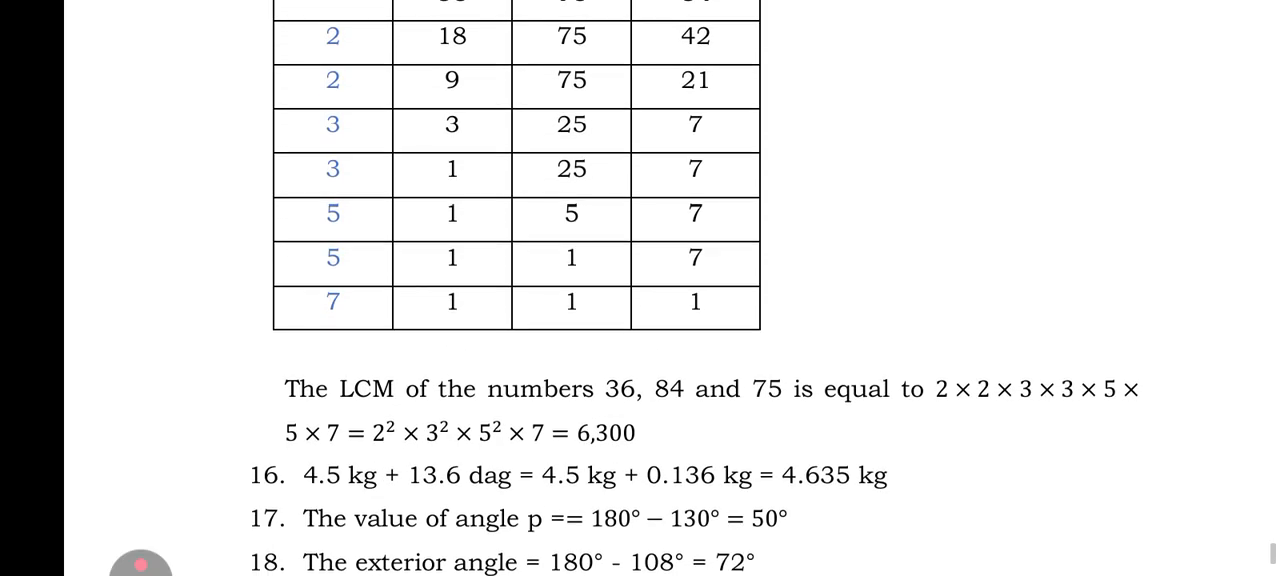
{"action": "scroll", "scroll_direction": "down", "scroll_amount": 3}
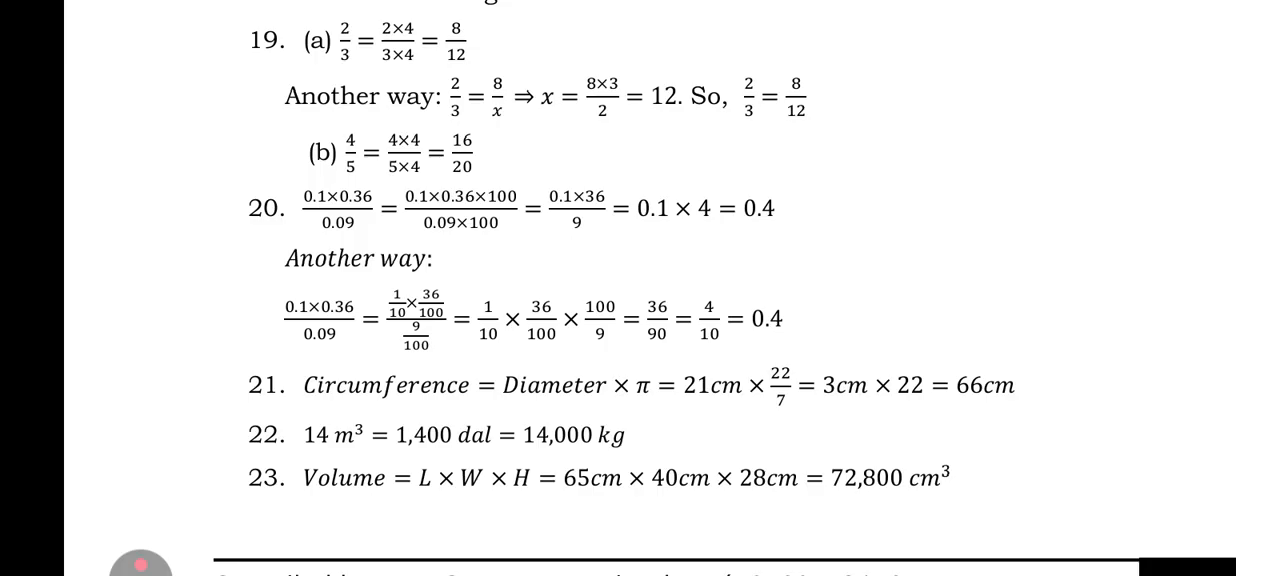
{"action": "scroll", "scroll_direction": "down", "scroll_amount": 3}
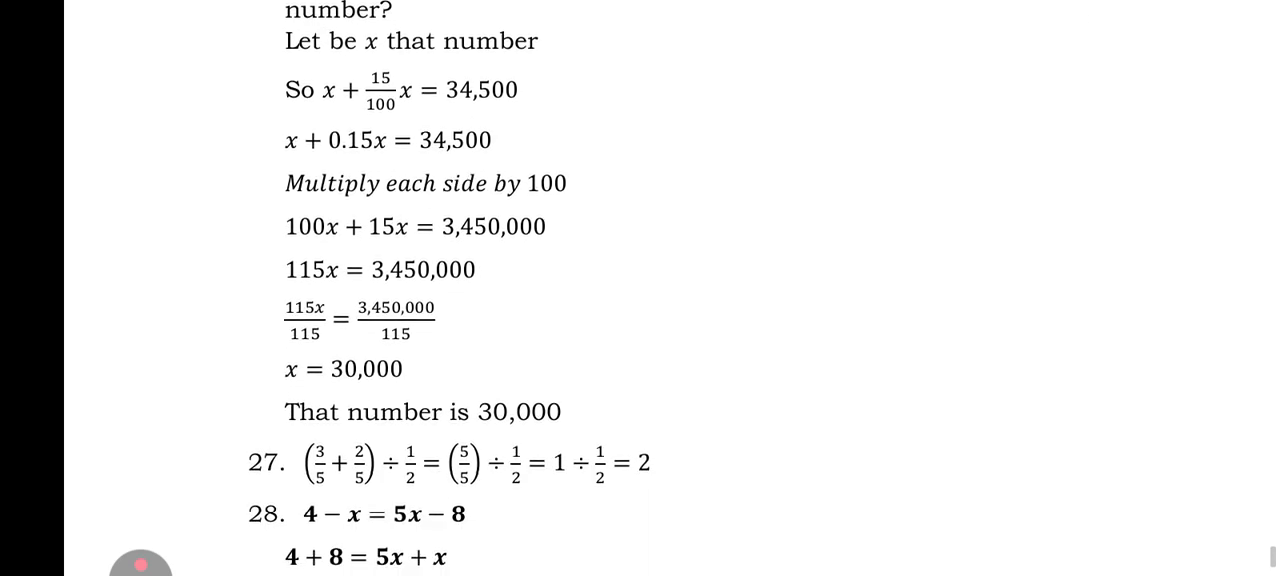
{"action": "scroll", "scroll_direction": "down", "scroll_amount": 3}
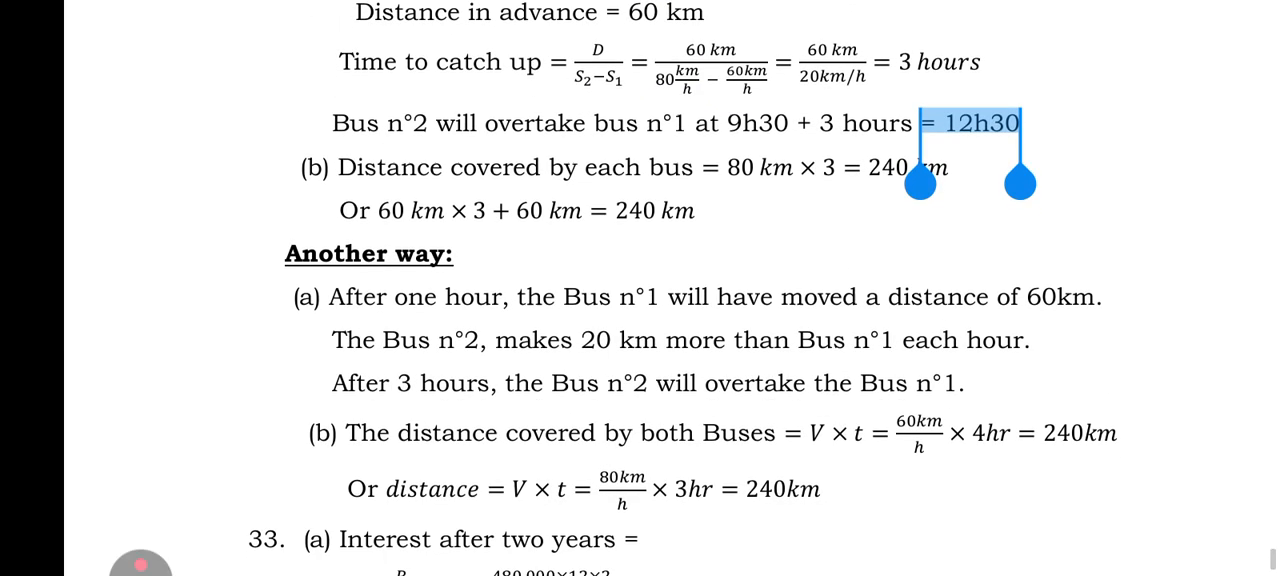
{"action": "scroll", "scroll_direction": "down", "scroll_amount": 3}
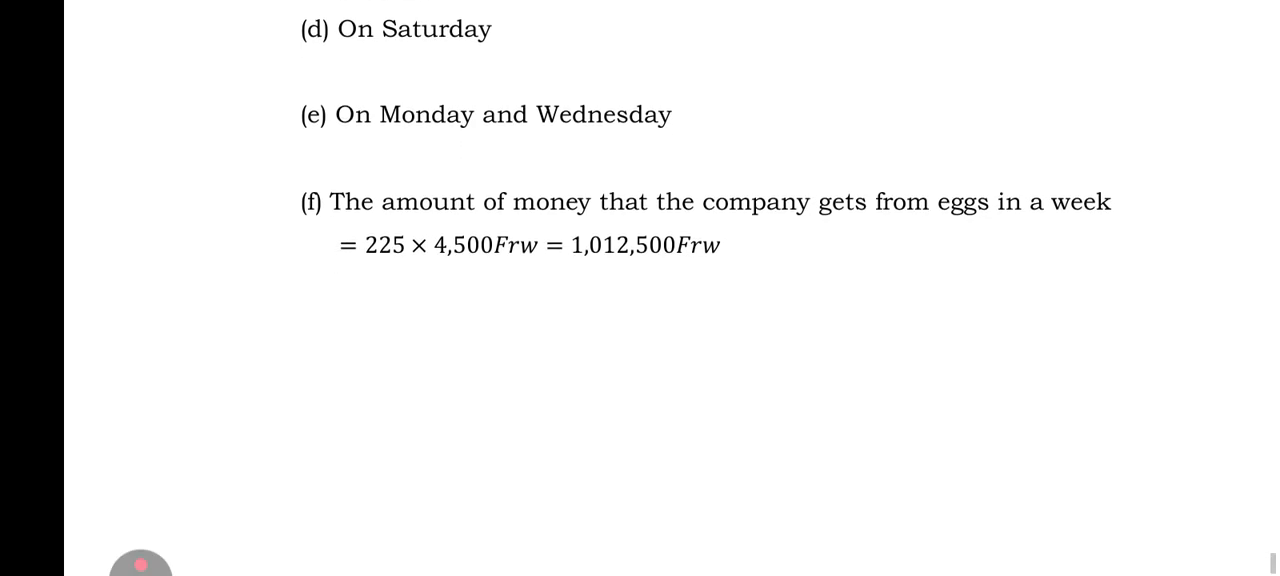